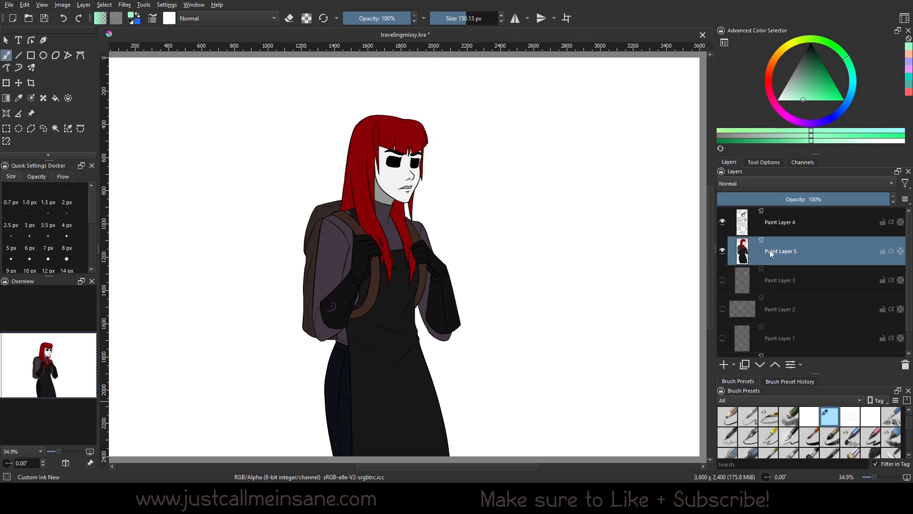
Step: Add a transform mask to Paint Layer 5 through its layer context menu
{"action": "right_click", "coordinate": [781, 251]}
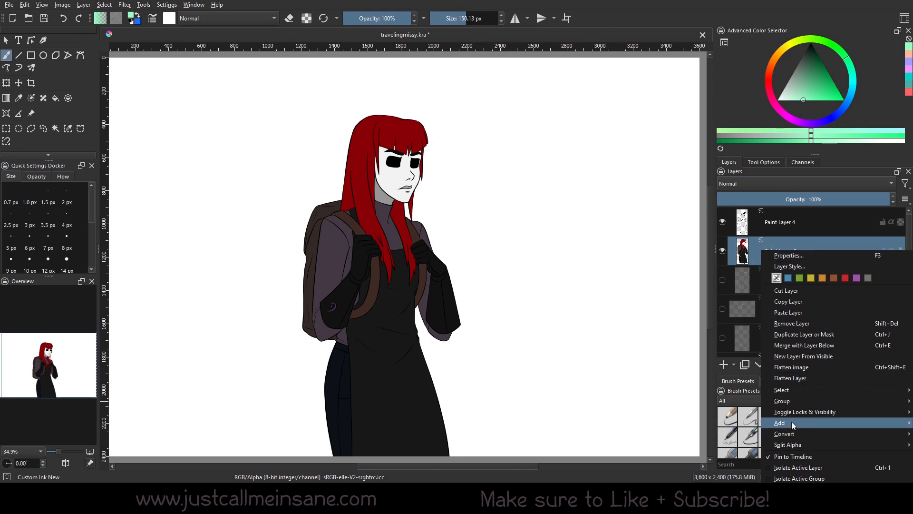
{"action": "mouse_move", "coordinate": [779, 423]}
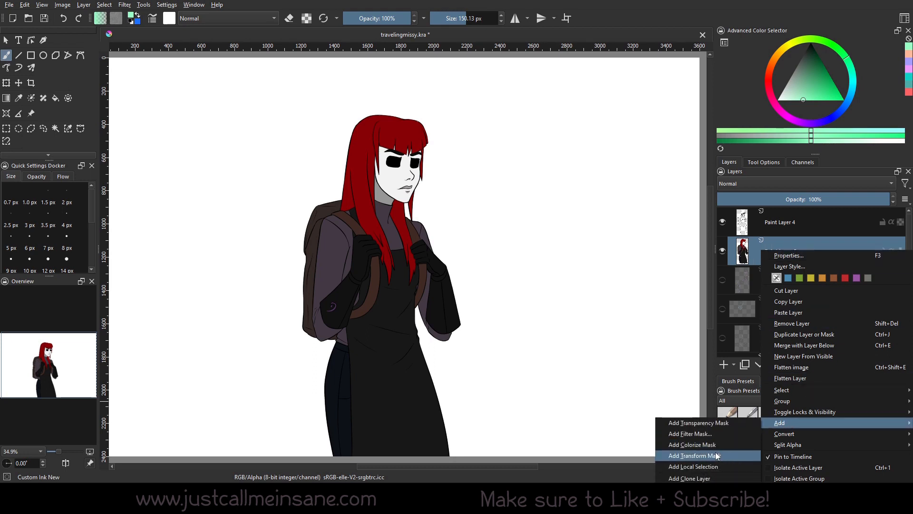
{"action": "left_click", "coordinate": [697, 455]}
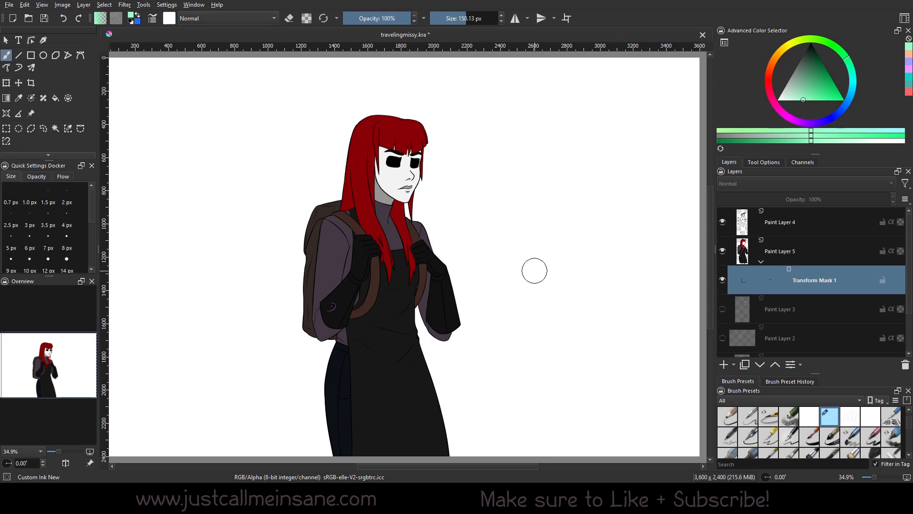
{"action": "mouse_move", "coordinate": [399, 225]}
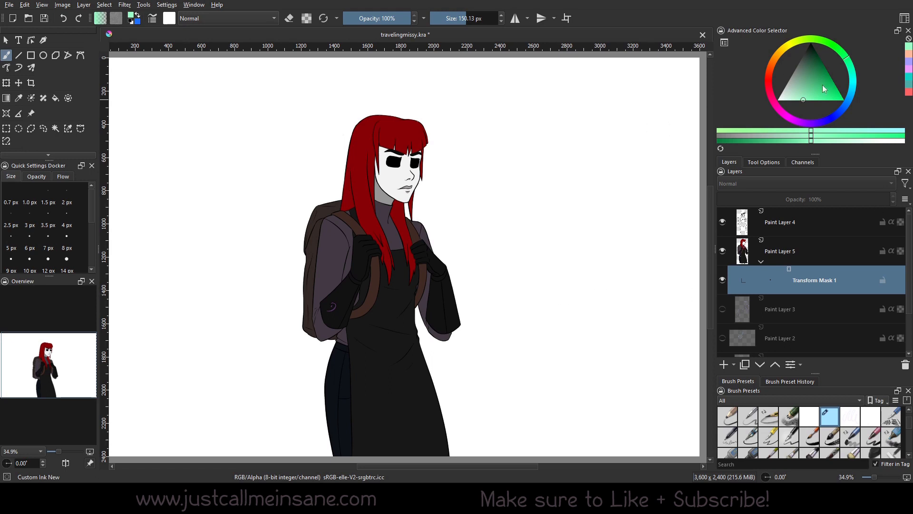
Step: Activate the Transform tool on the mask and show its Tool Options settings
{"action": "left_click", "coordinate": [7, 83]}
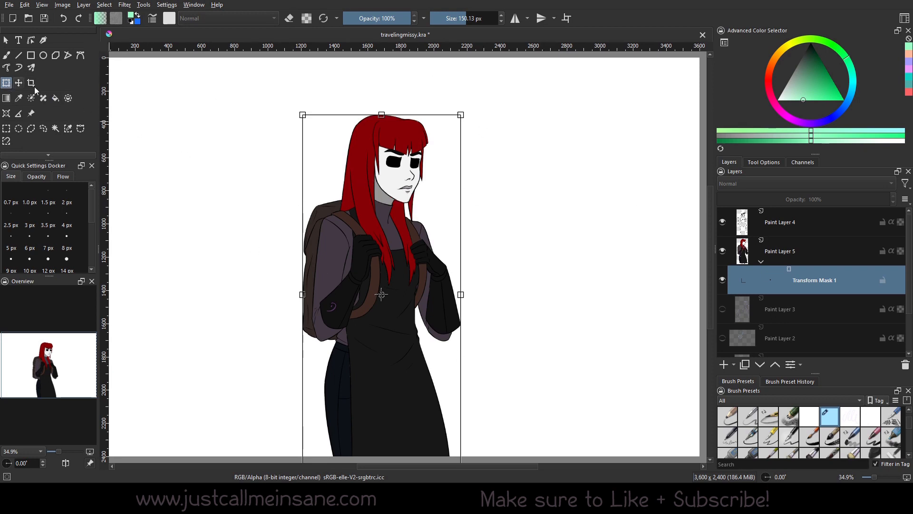
{"action": "left_click", "coordinate": [763, 162]}
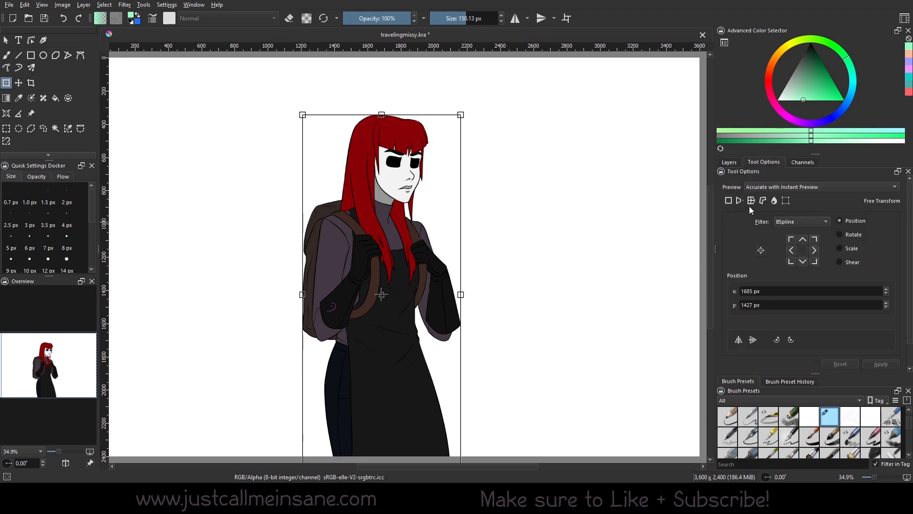
Step: Switch to Warp mode and drag a grid point to bend the character's middle
{"action": "left_click", "coordinate": [750, 200]}
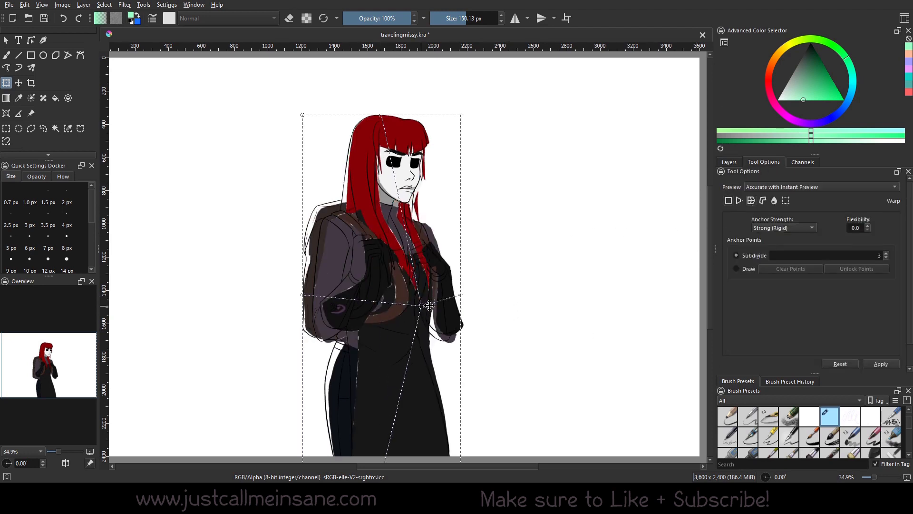
{"action": "left_click_drag", "start_coordinate": [428, 306], "coordinate": [504, 291]}
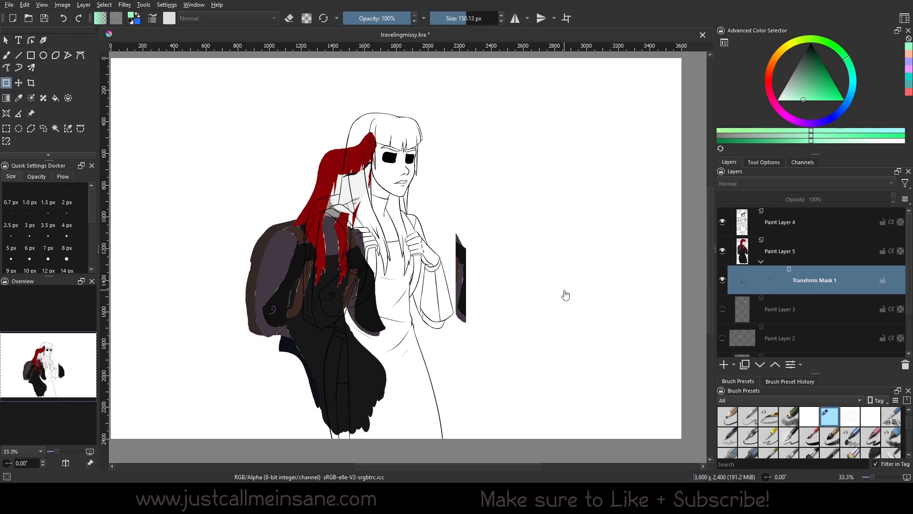
{"action": "mouse_move", "coordinate": [630, 275]}
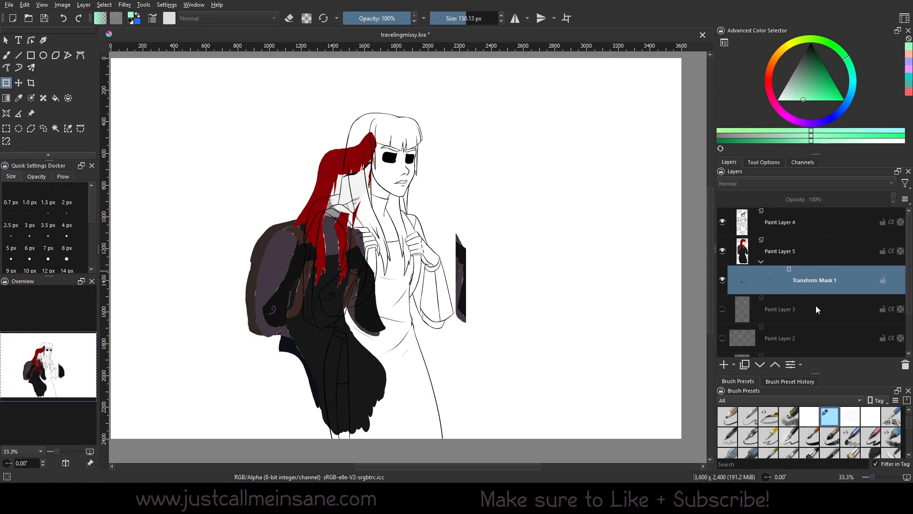
Step: Add a new transform mask to Paint Layer 5, the restored character layer
{"action": "right_click", "coordinate": [779, 251]}
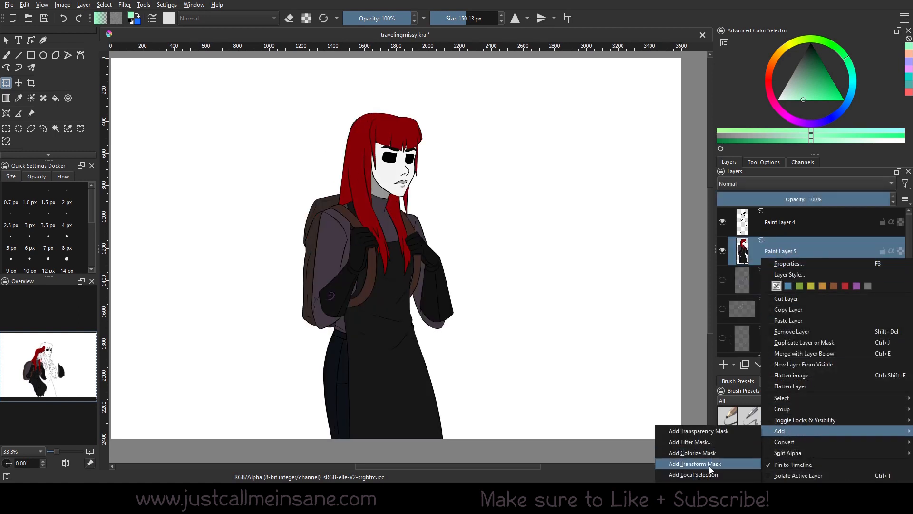
{"action": "left_click", "coordinate": [694, 463]}
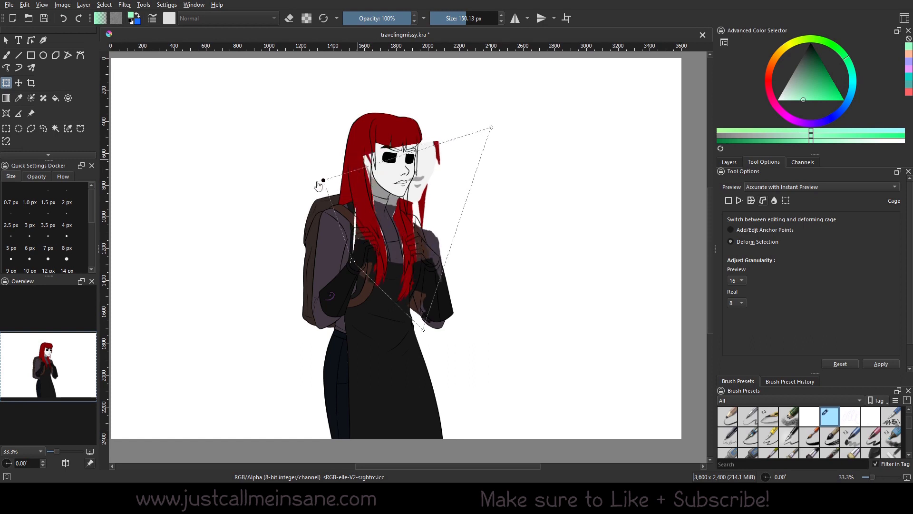
Step: Drag a cage anchor point to stretch the character's hair and body into a blocky shape
{"action": "left_click_drag", "start_coordinate": [322, 183], "coordinate": [248, 385]}
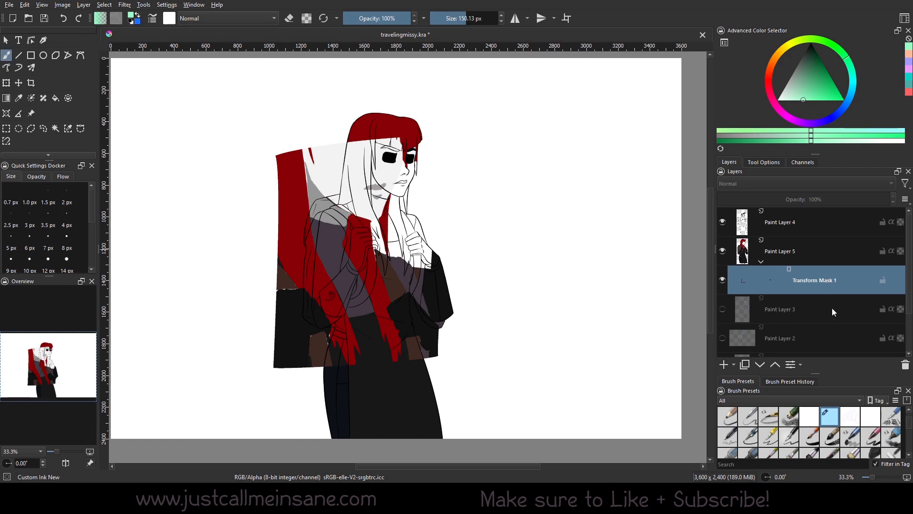
{"action": "mouse_move", "coordinate": [809, 277]}
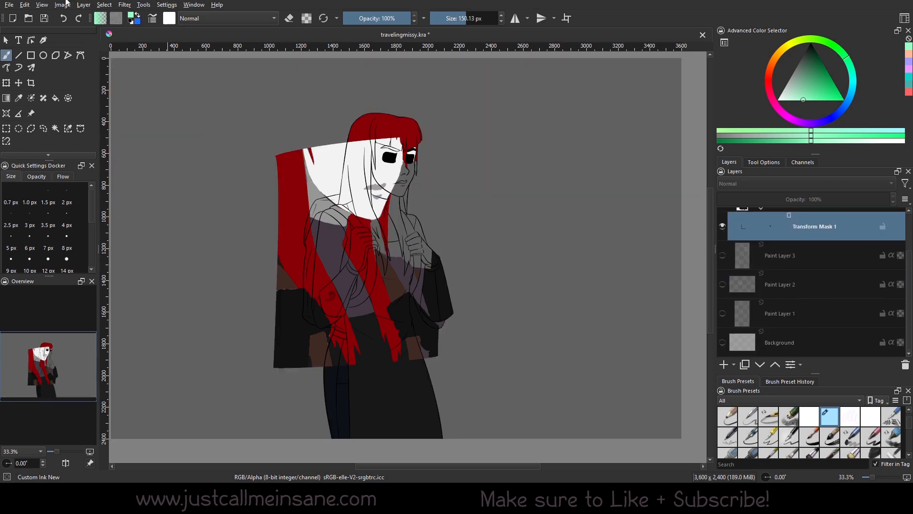
Step: Hide the Background layer and the Paint Layer 4 line art
{"action": "left_click", "coordinate": [62, 5]}
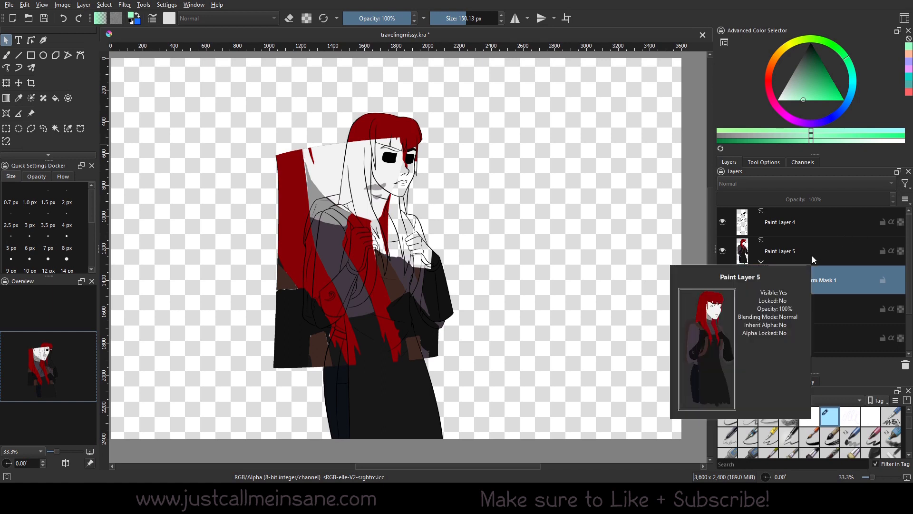
{"action": "left_click", "coordinate": [722, 222]}
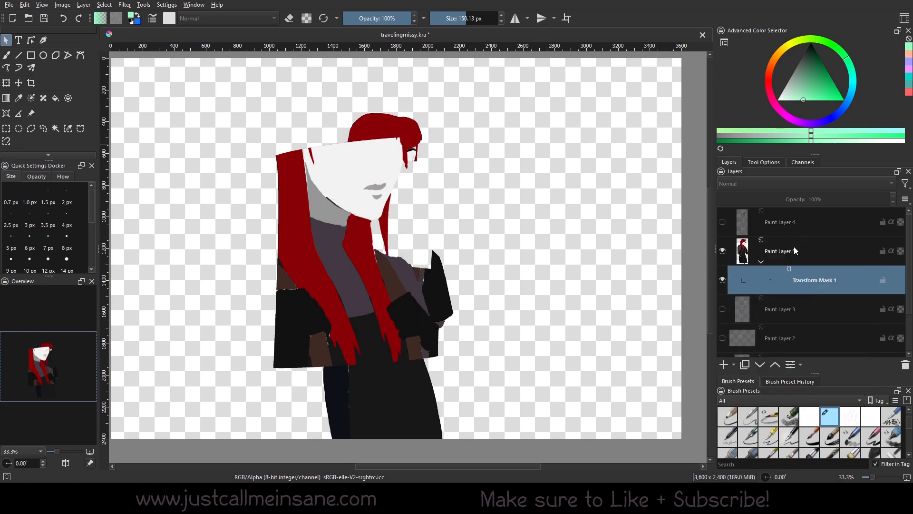
Step: Create a New Layer From Visible, then hide the original Paint Layer 5
{"action": "right_click", "coordinate": [781, 251]}
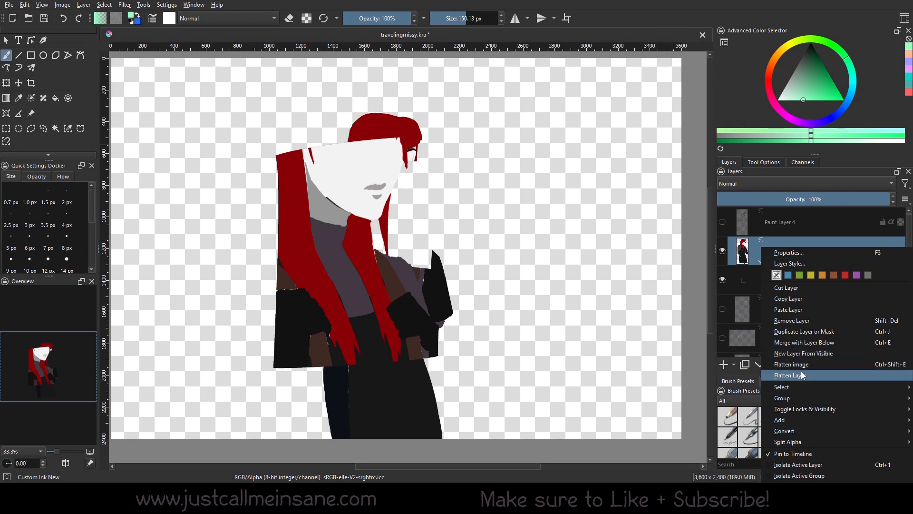
{"action": "mouse_move", "coordinate": [803, 353]}
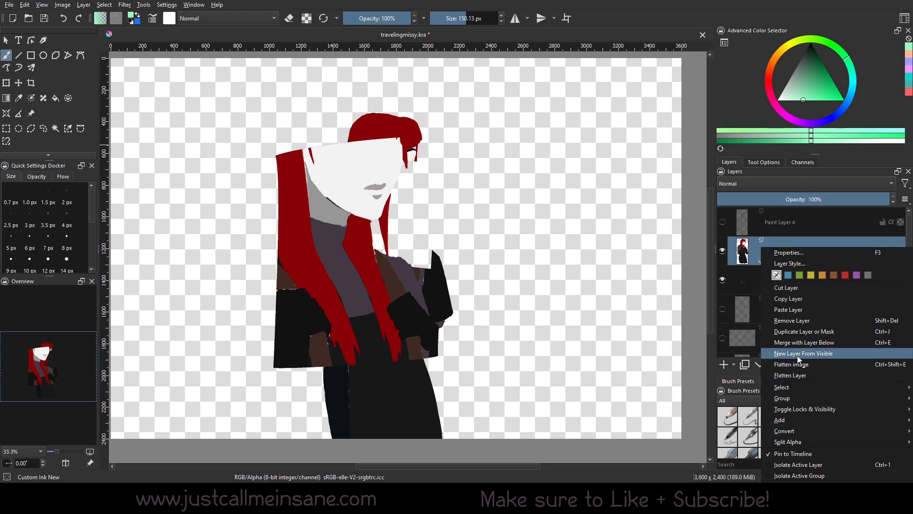
{"action": "left_click", "coordinate": [804, 353]}
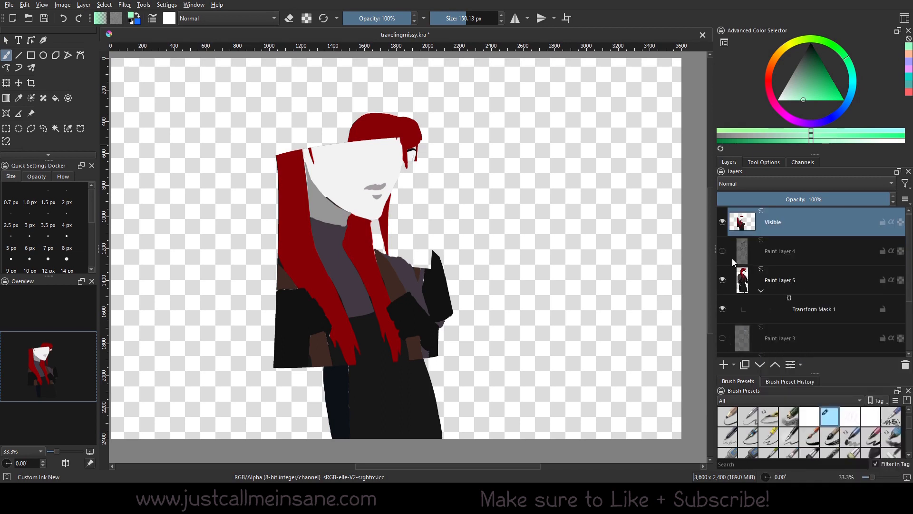
{"action": "left_click", "coordinate": [781, 280]}
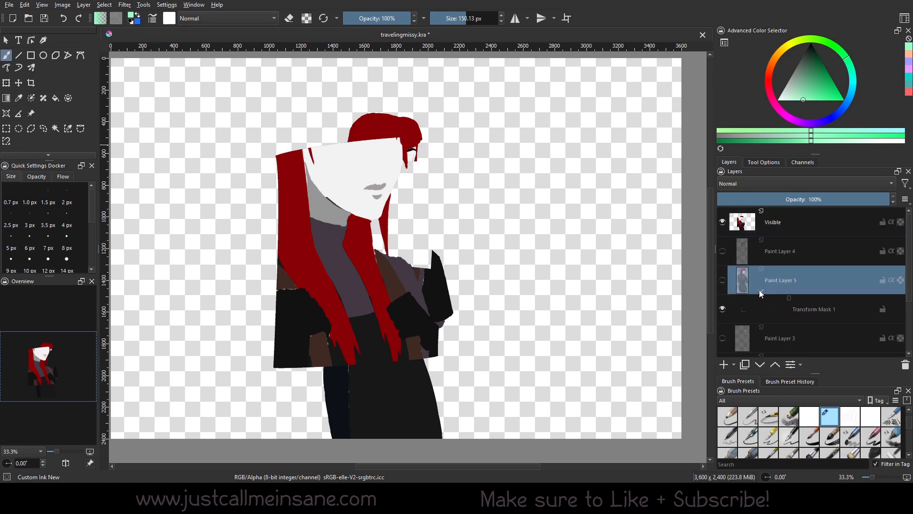